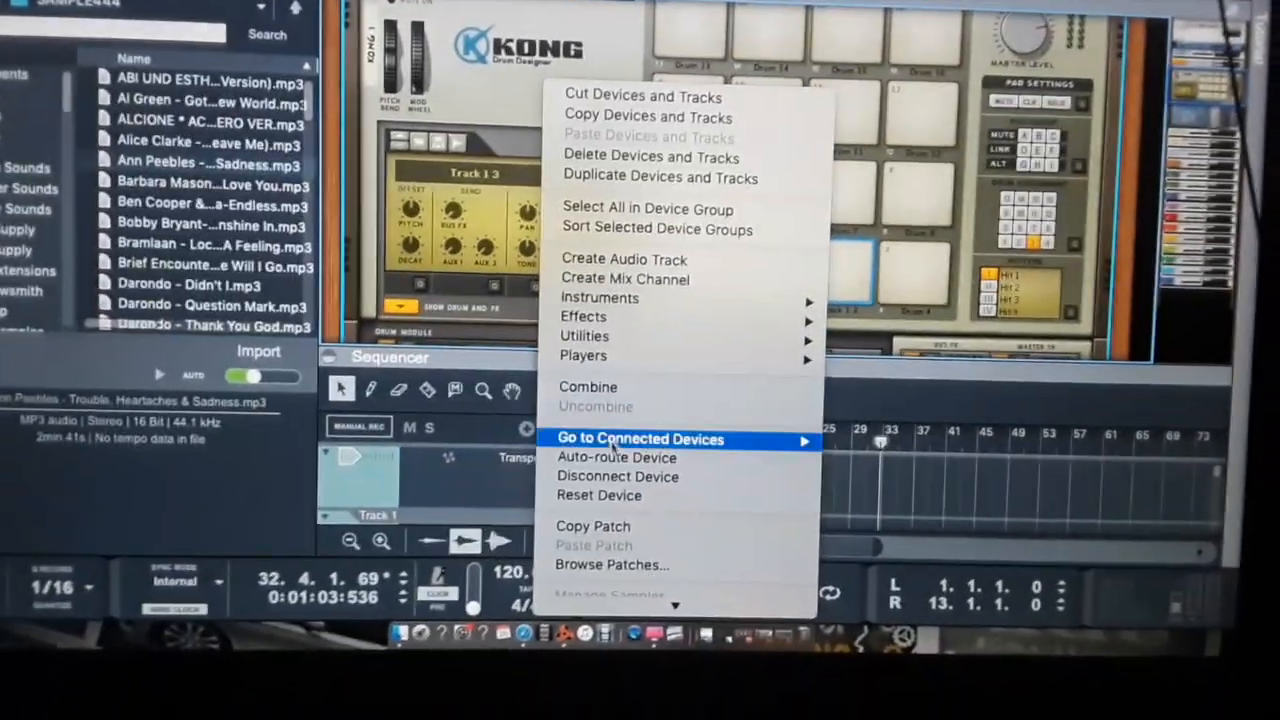
mouse_move(622, 494)
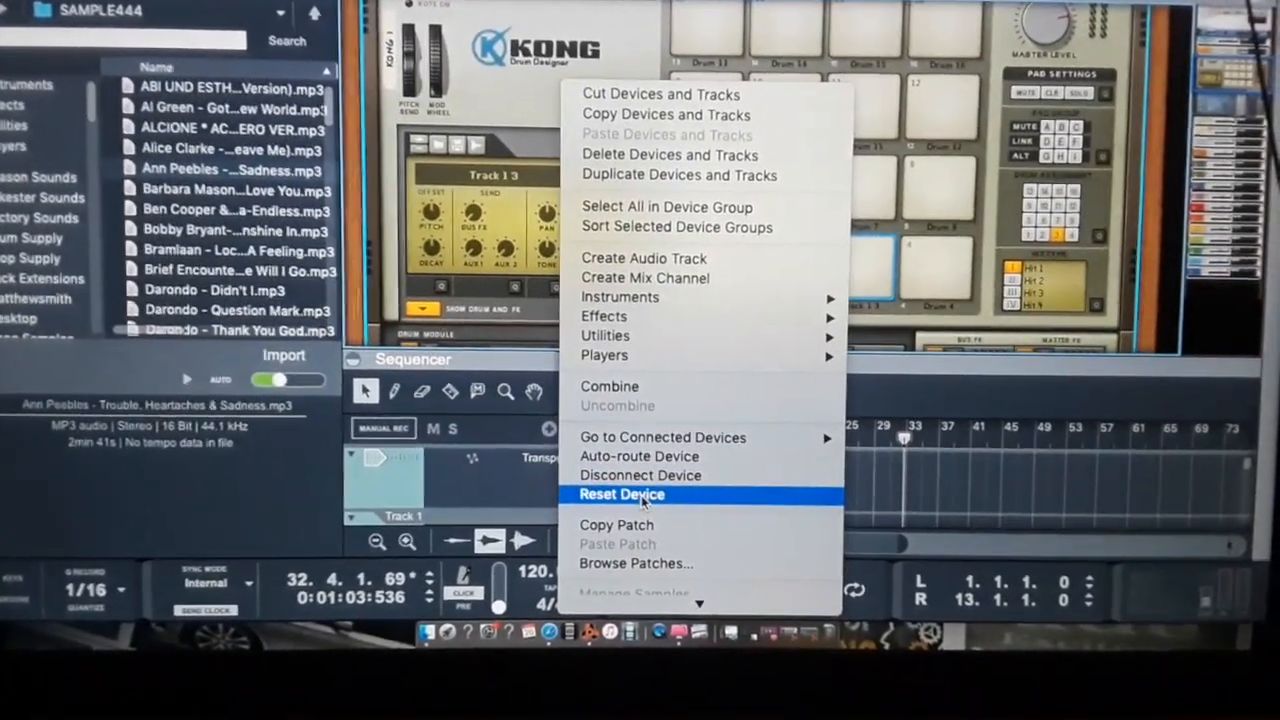
Step: Reset the Kong drum designer device to its default settings
click(621, 494)
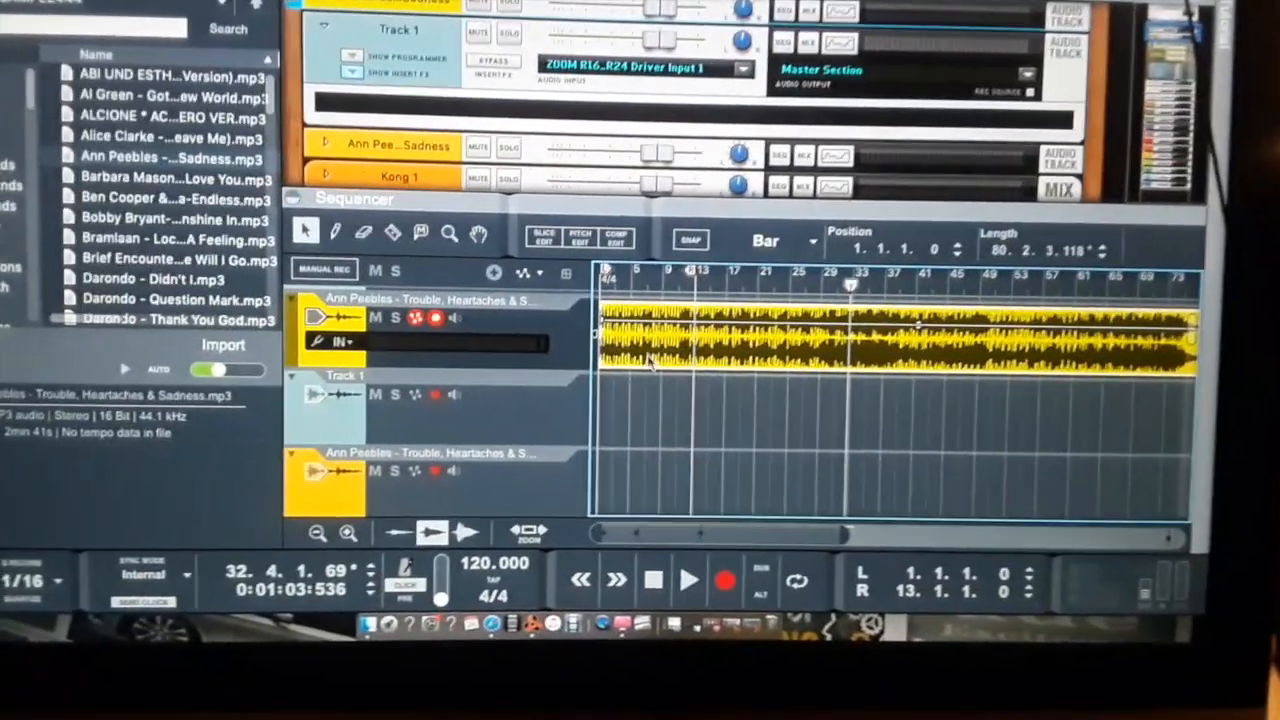
Step: Choose Disable Stretch on the Ann Peebles song clip
right_click(650, 360)
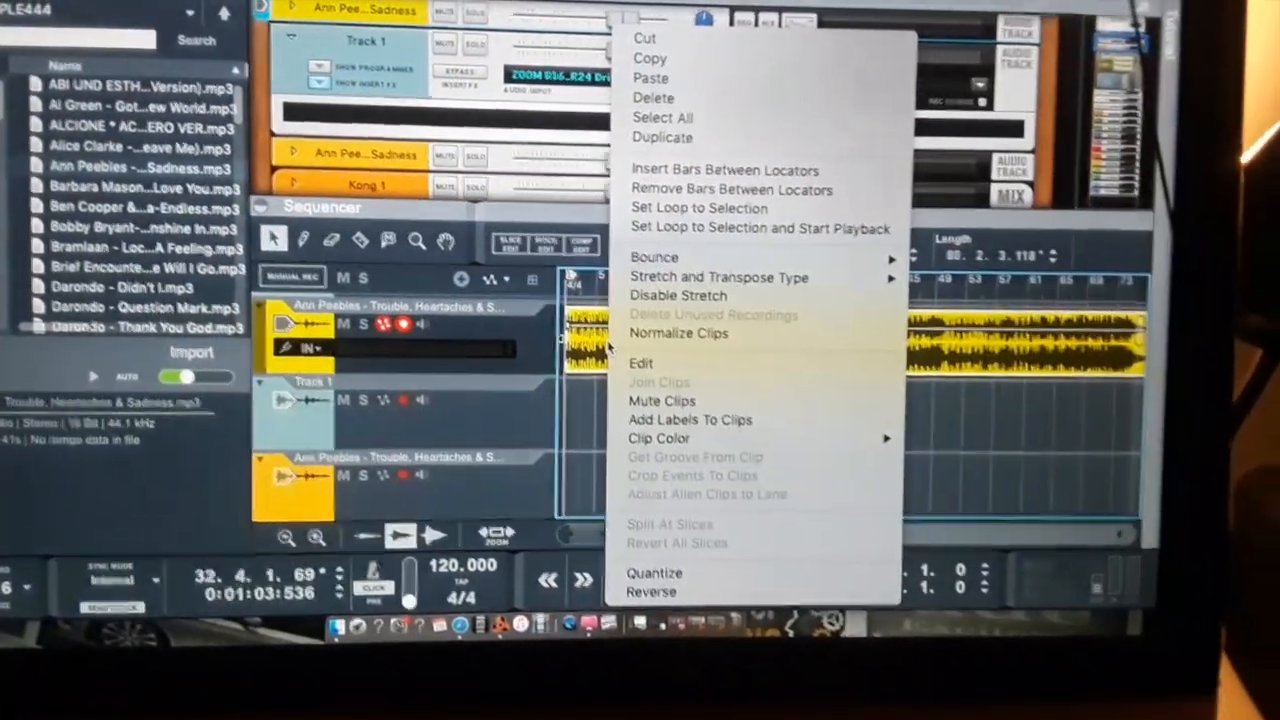
mouse_move(688, 304)
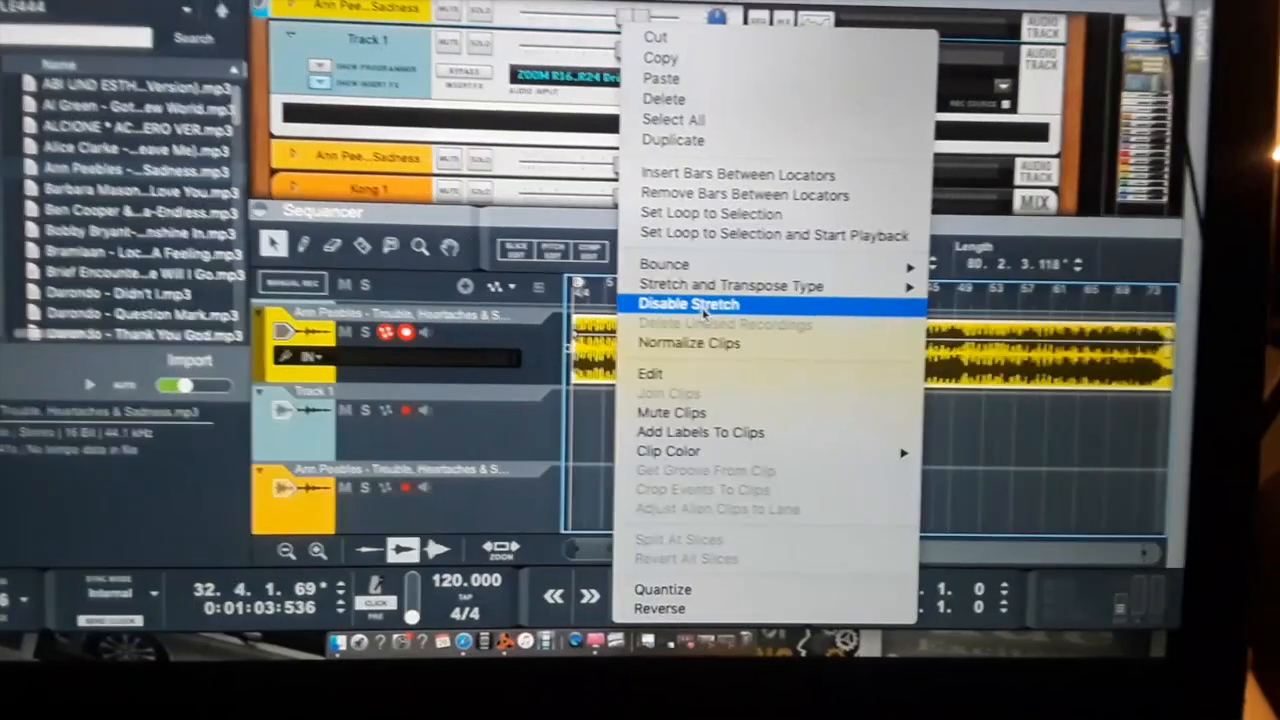
click(688, 304)
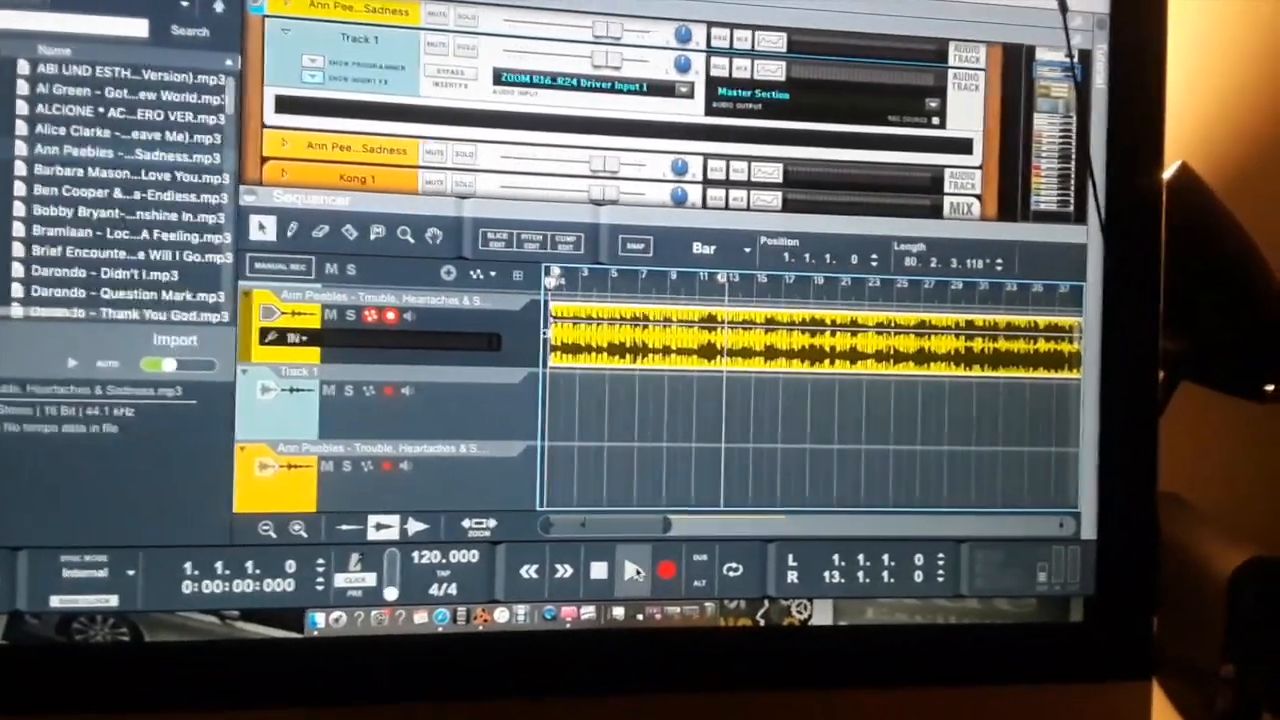
Step: Briefly audition the Ann Peebles song, then stop playback
click(635, 570)
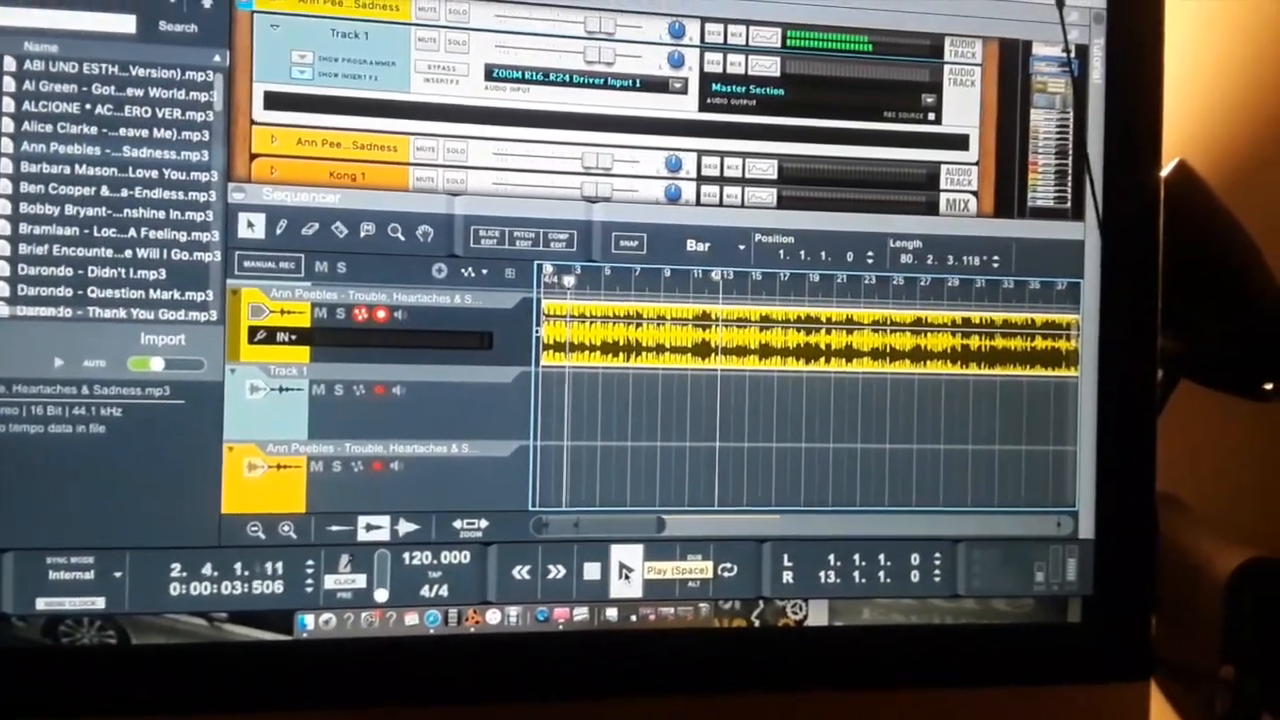
click(585, 571)
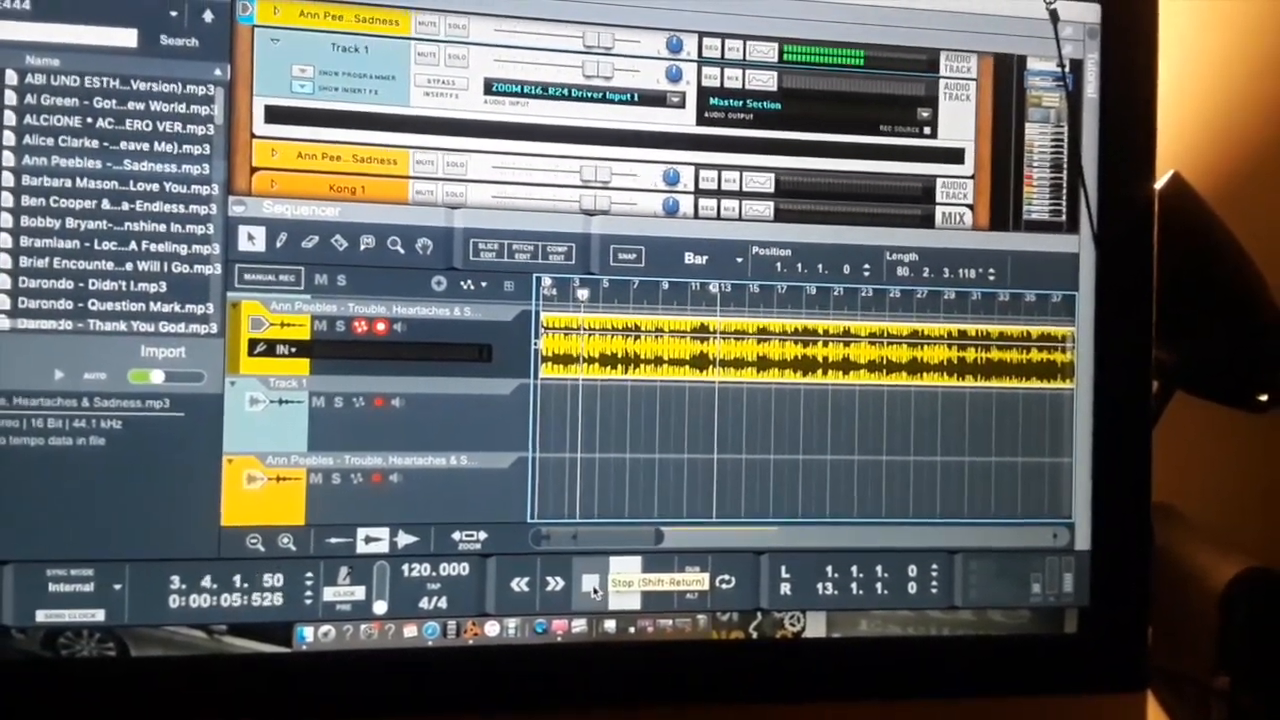
click(589, 583)
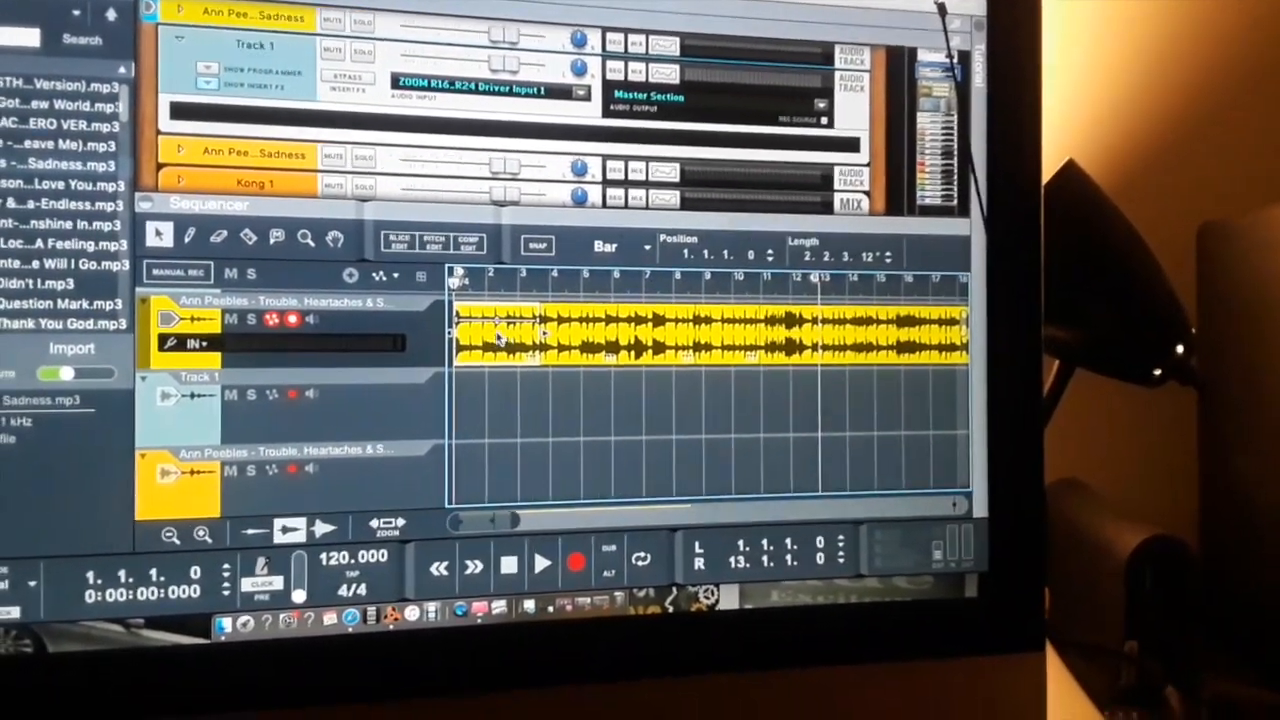
Step: Bounce the trimmed Ann Peebles clips to new samples
right_click(500, 335)
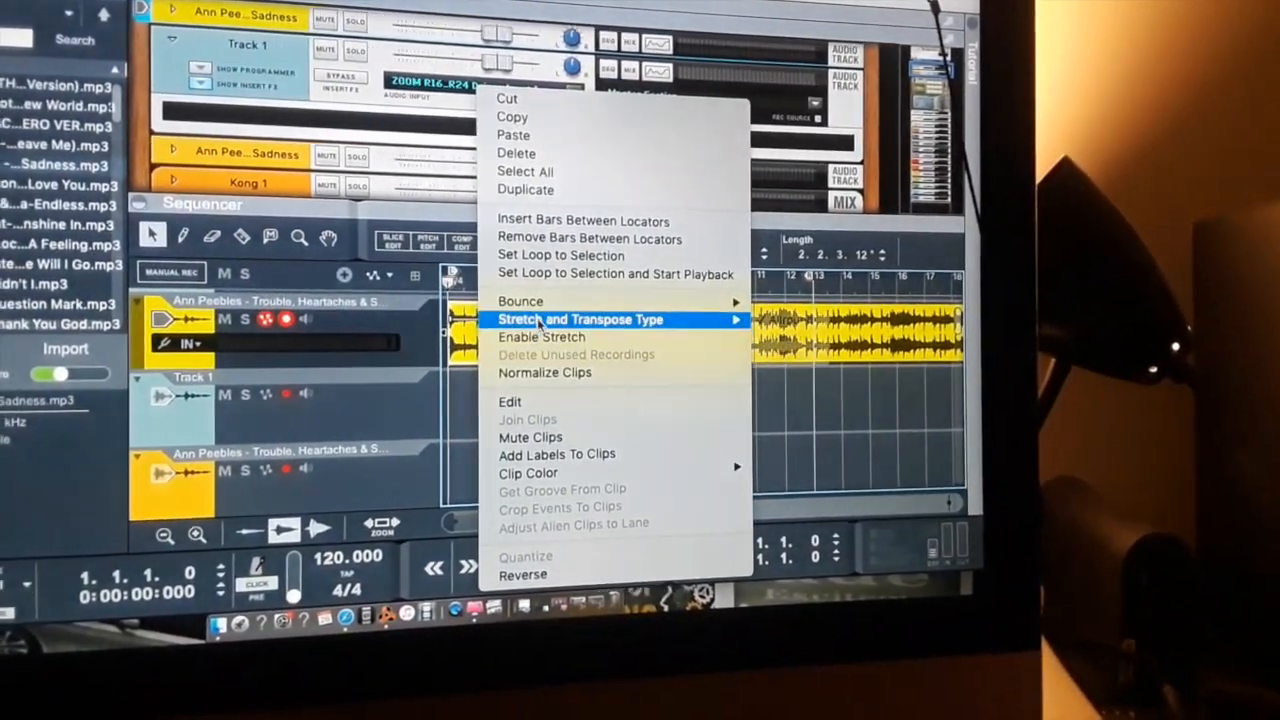
mouse_move(513, 307)
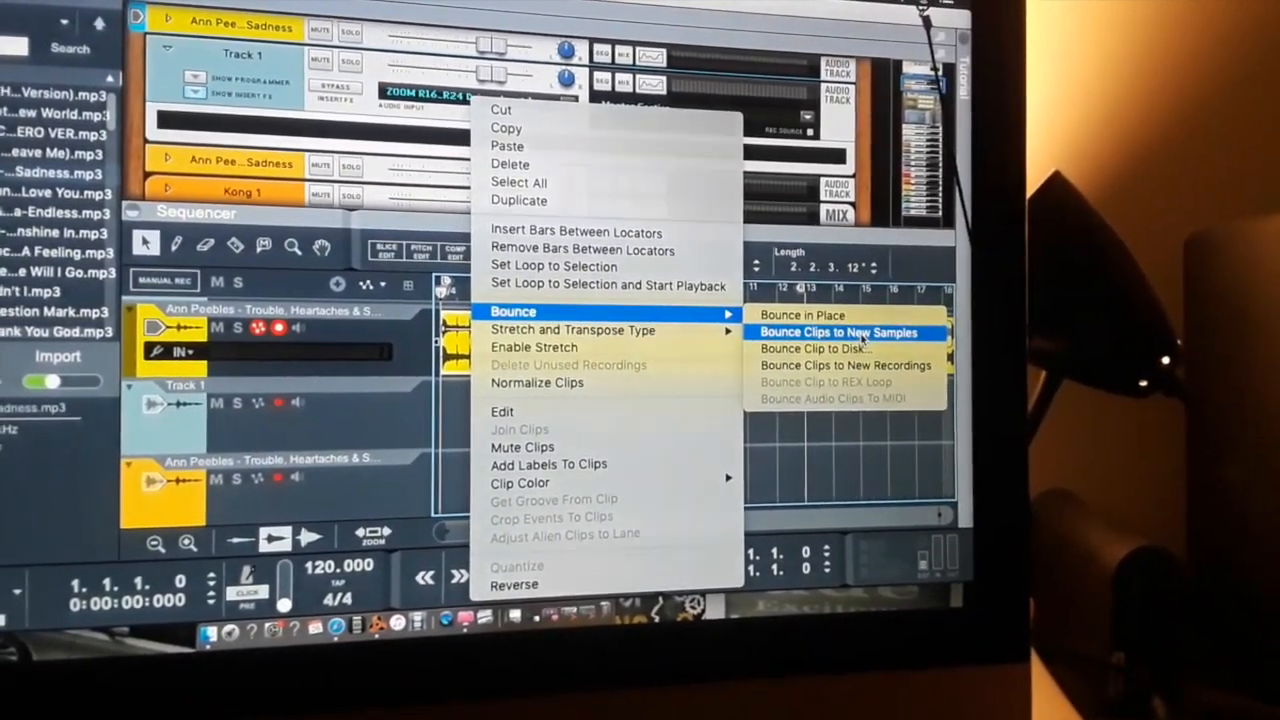
click(838, 332)
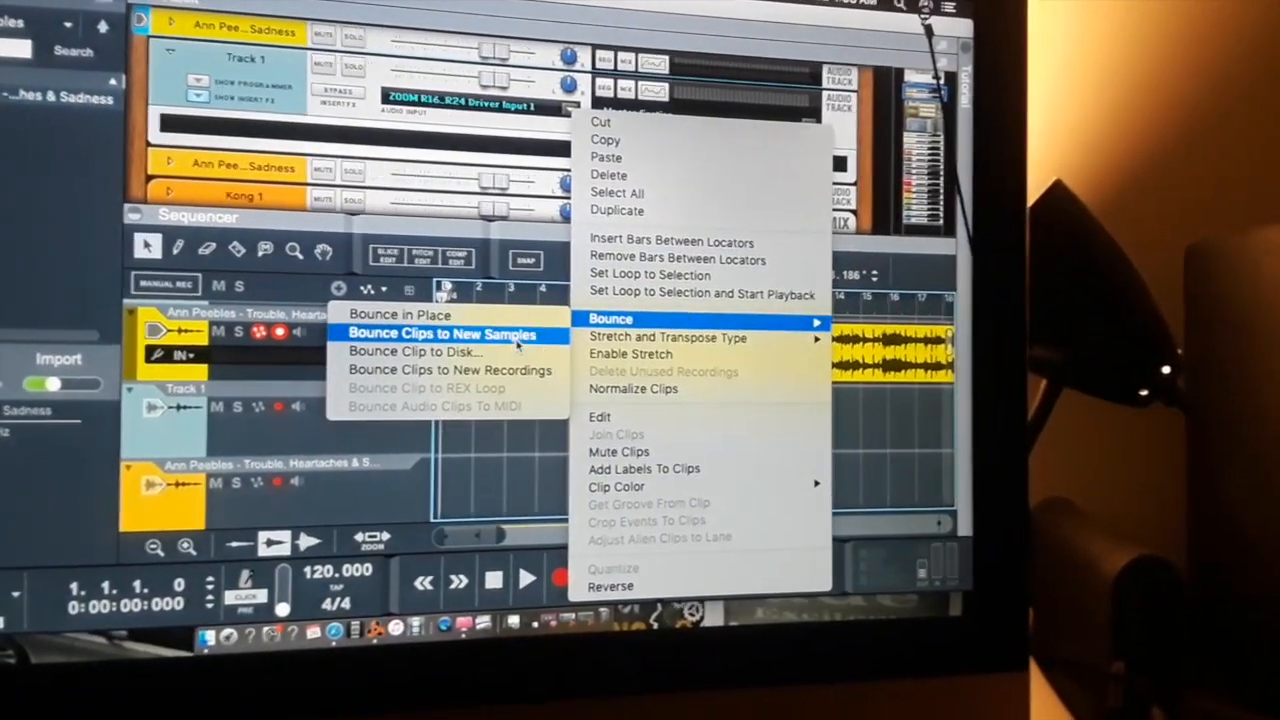
click(441, 333)
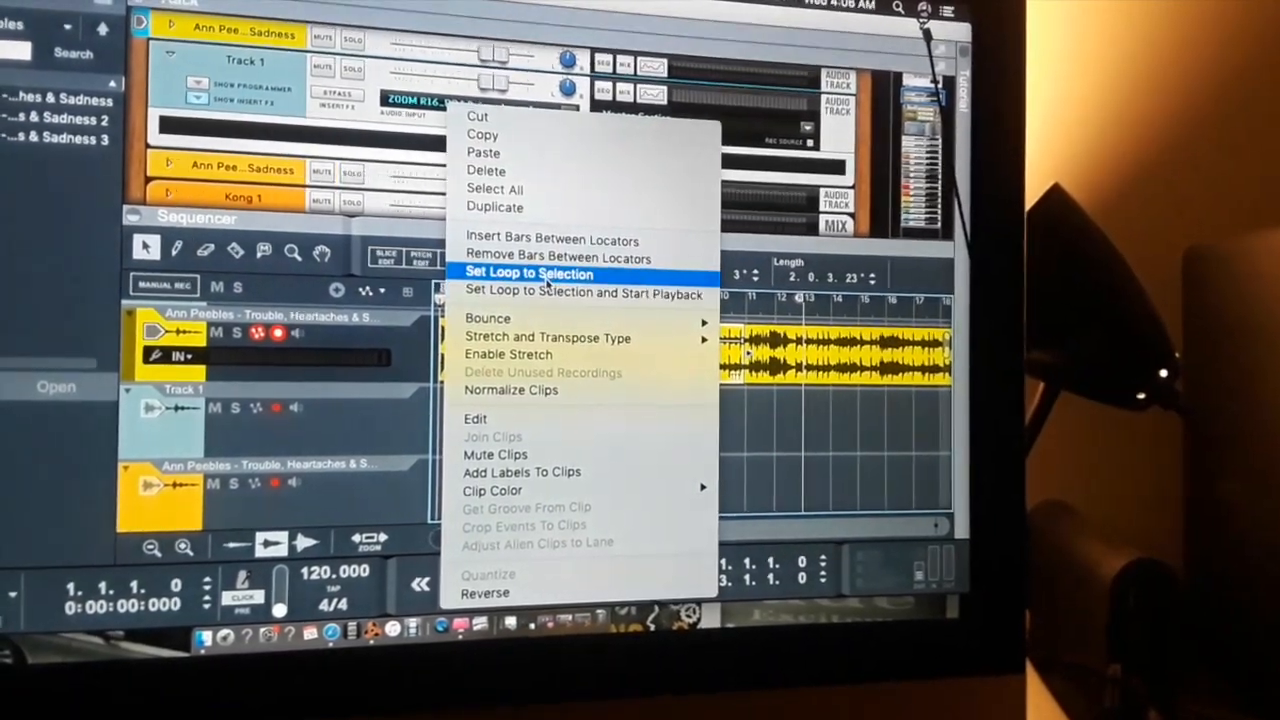
mouse_move(488, 324)
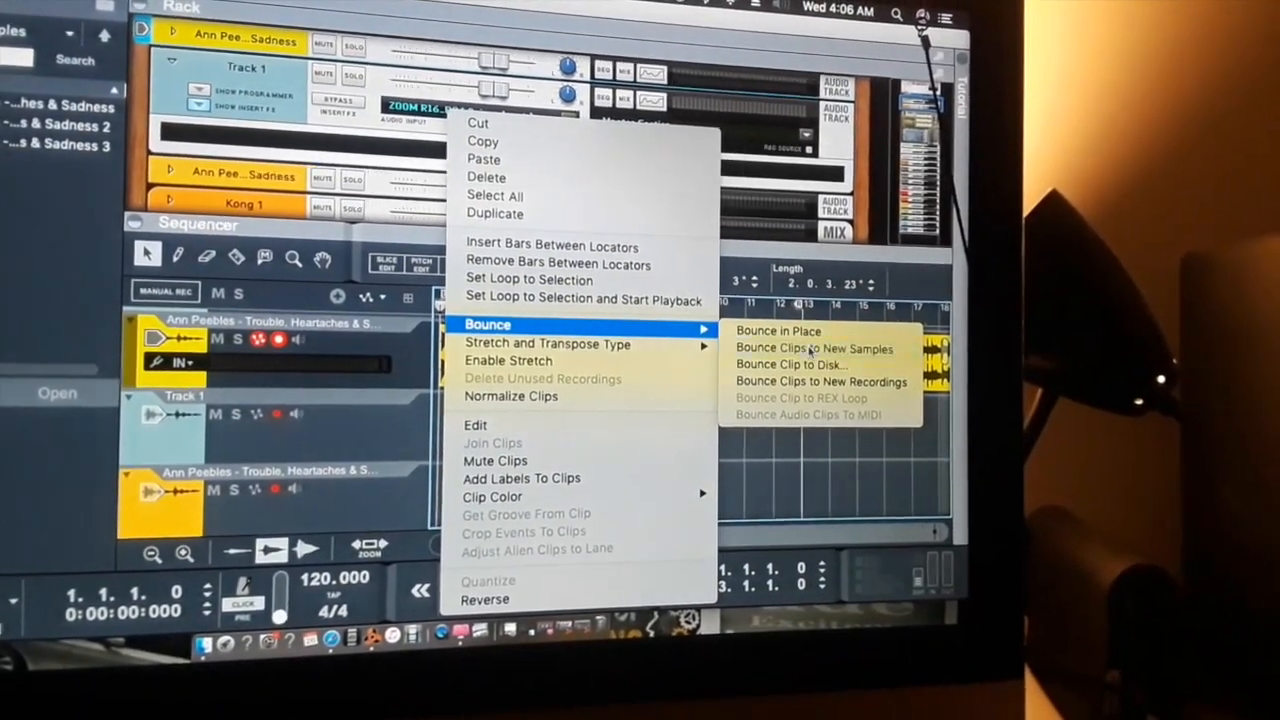
click(814, 348)
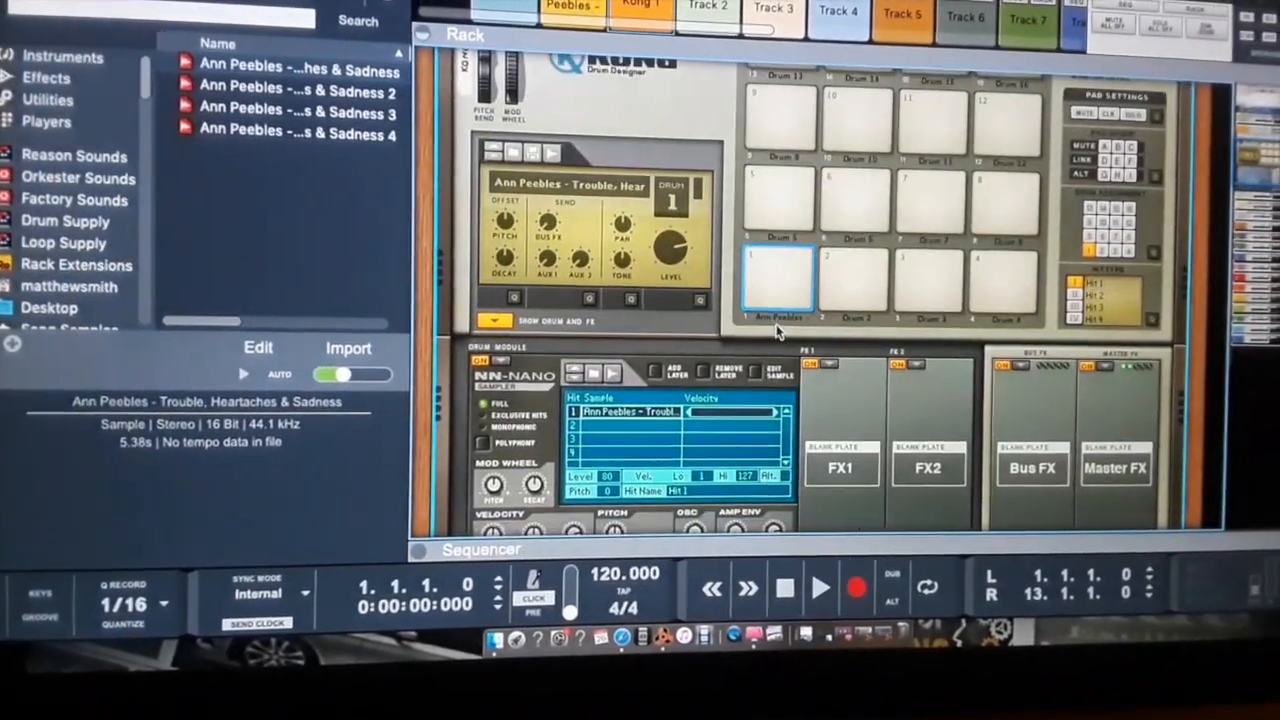
Step: Select Kong's first drum pad for the first Ann Peebles slice
click(498, 288)
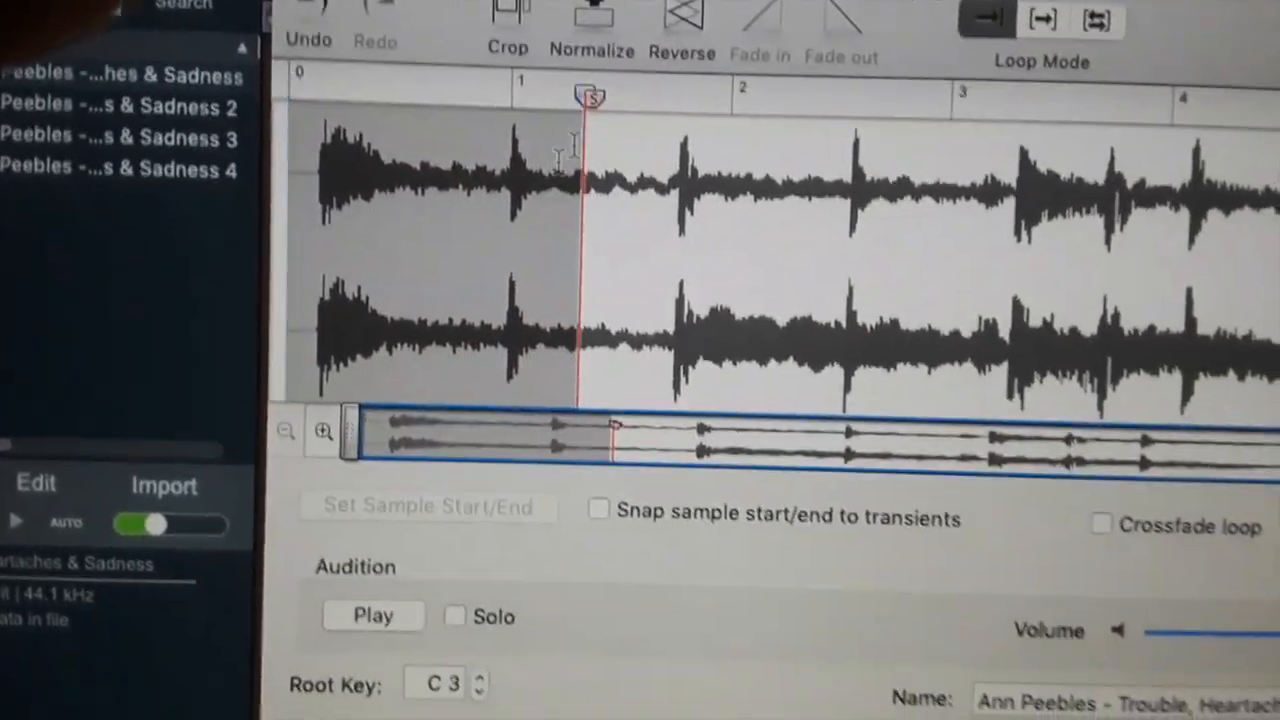
Step: Set the slice's start point and audition the trimmed section
click(372, 613)
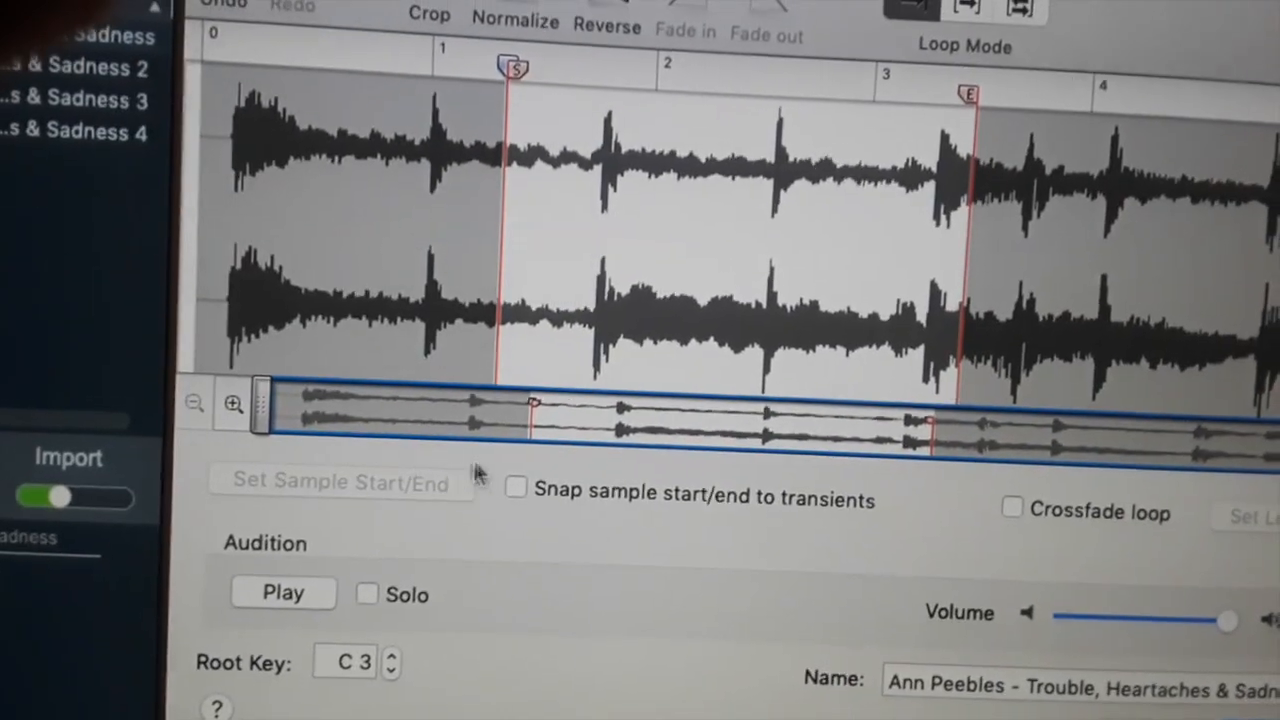
click(283, 592)
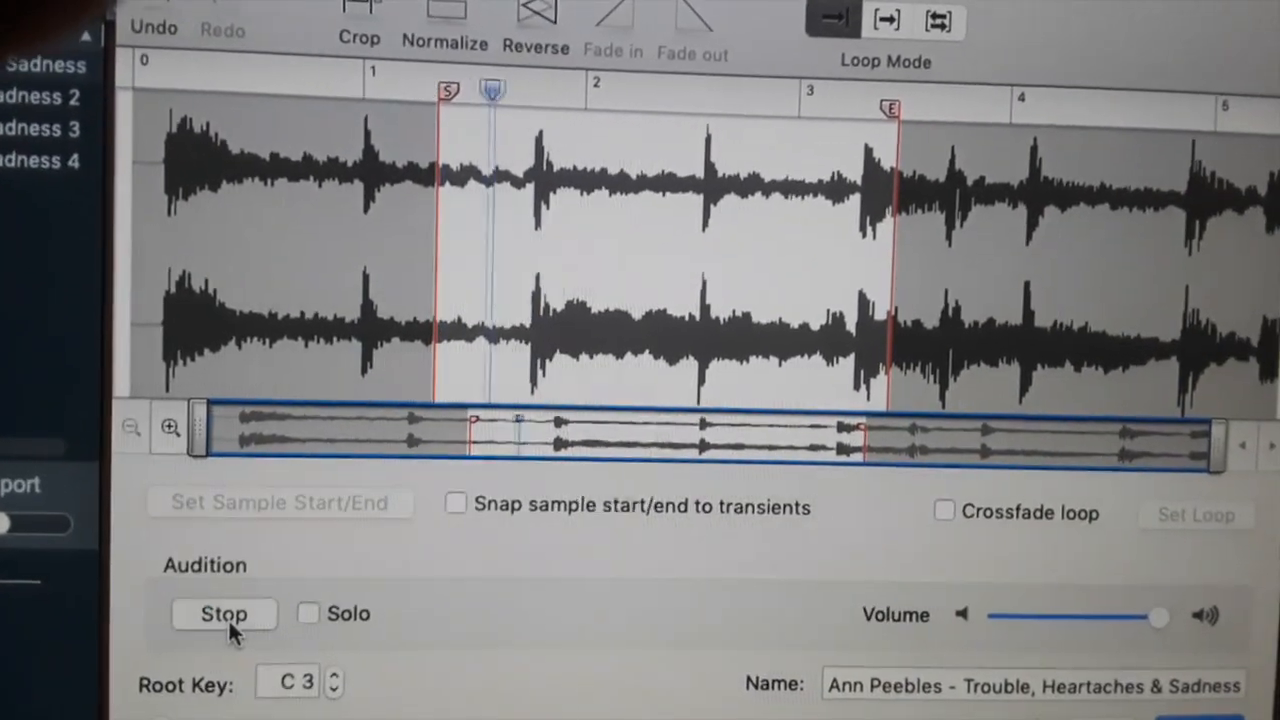
click(224, 613)
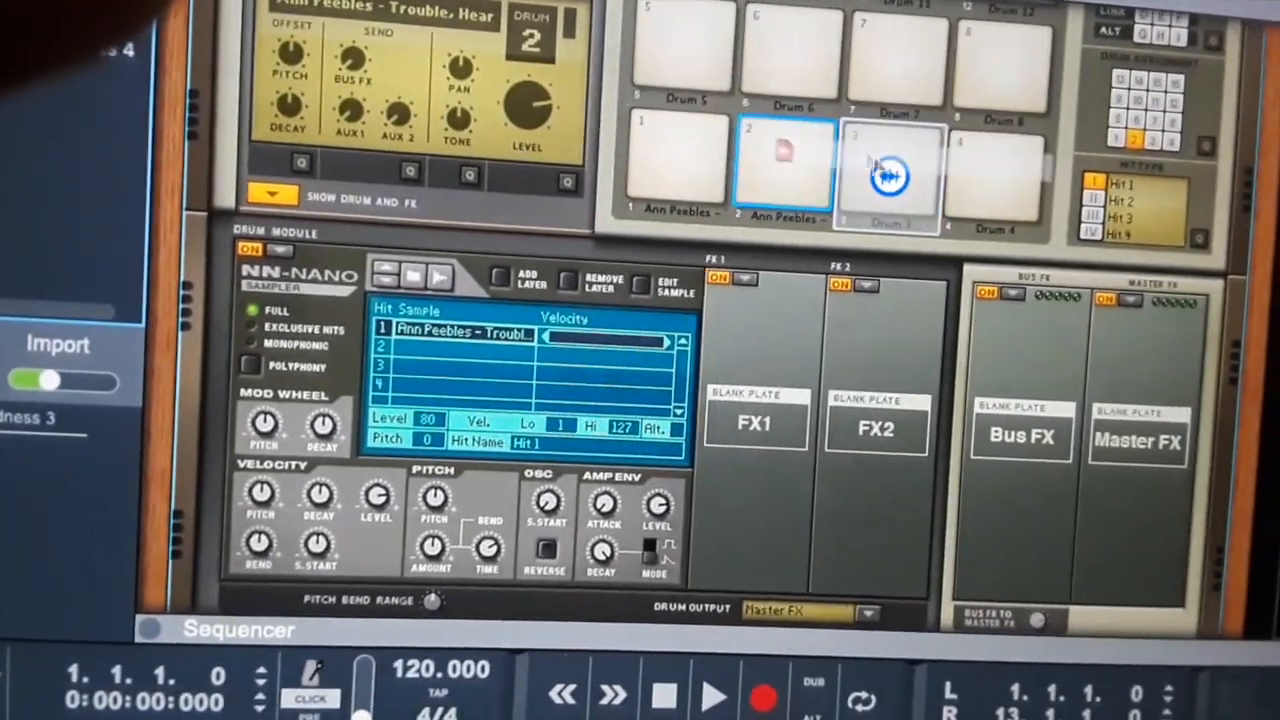
Step: Open the pad's slice in the sample editor and save the trimmed slice
click(885, 170)
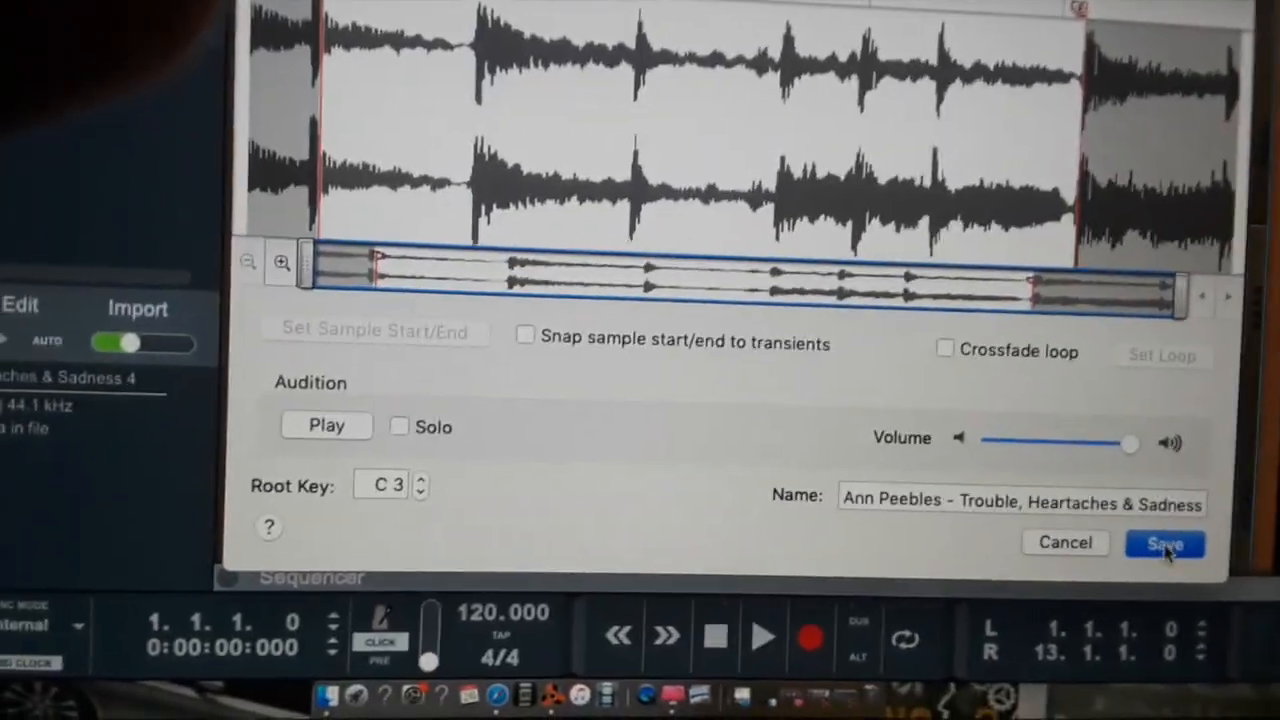
click(1163, 543)
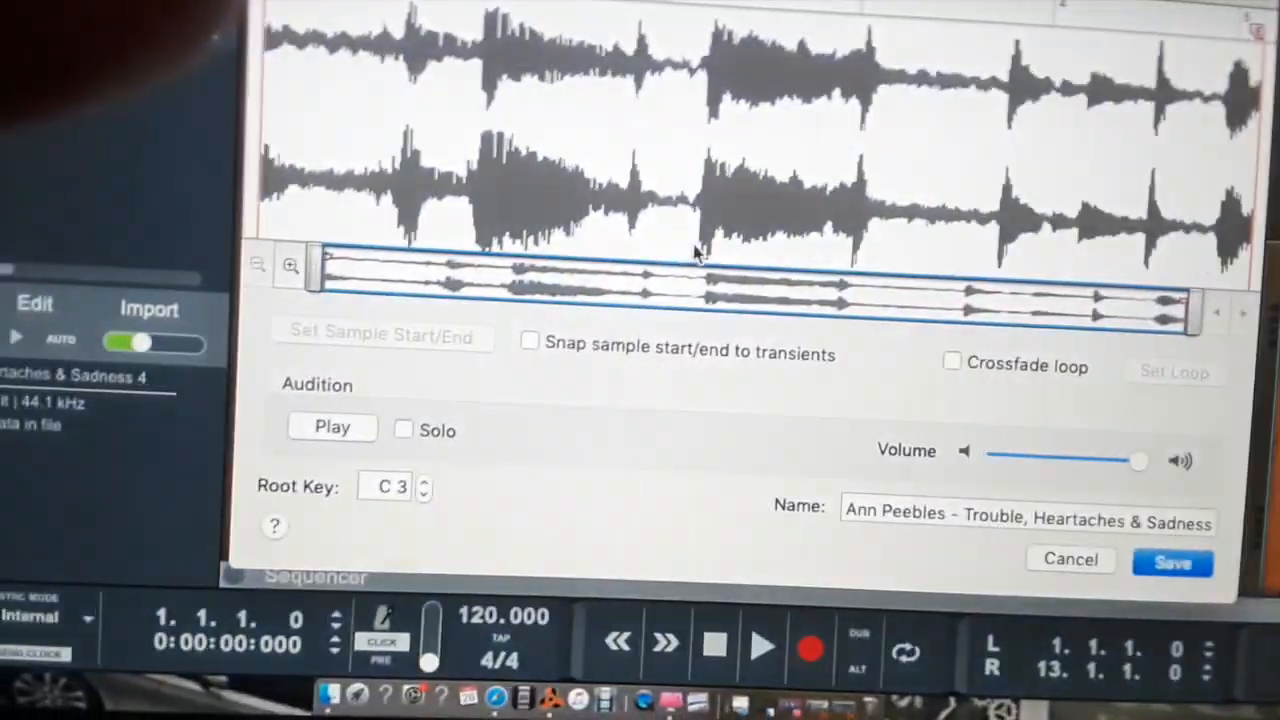
Step: Audition the next slice, then stop playback
click(331, 427)
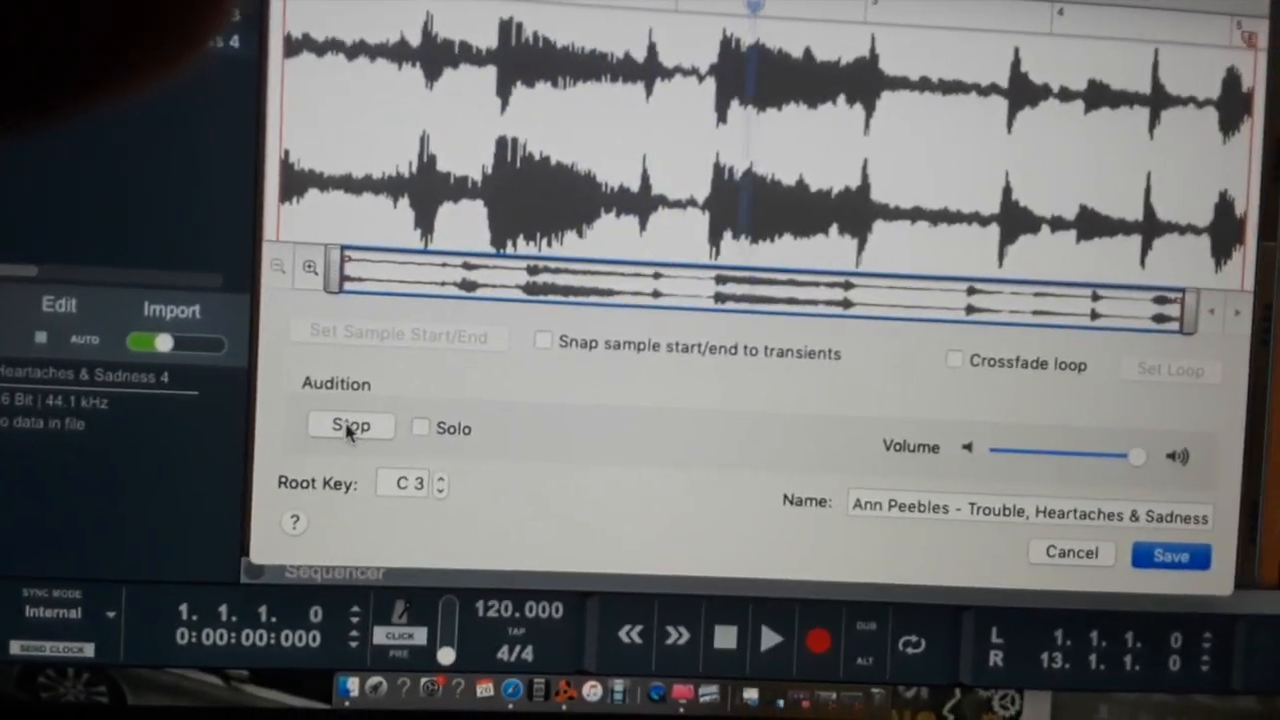
click(351, 425)
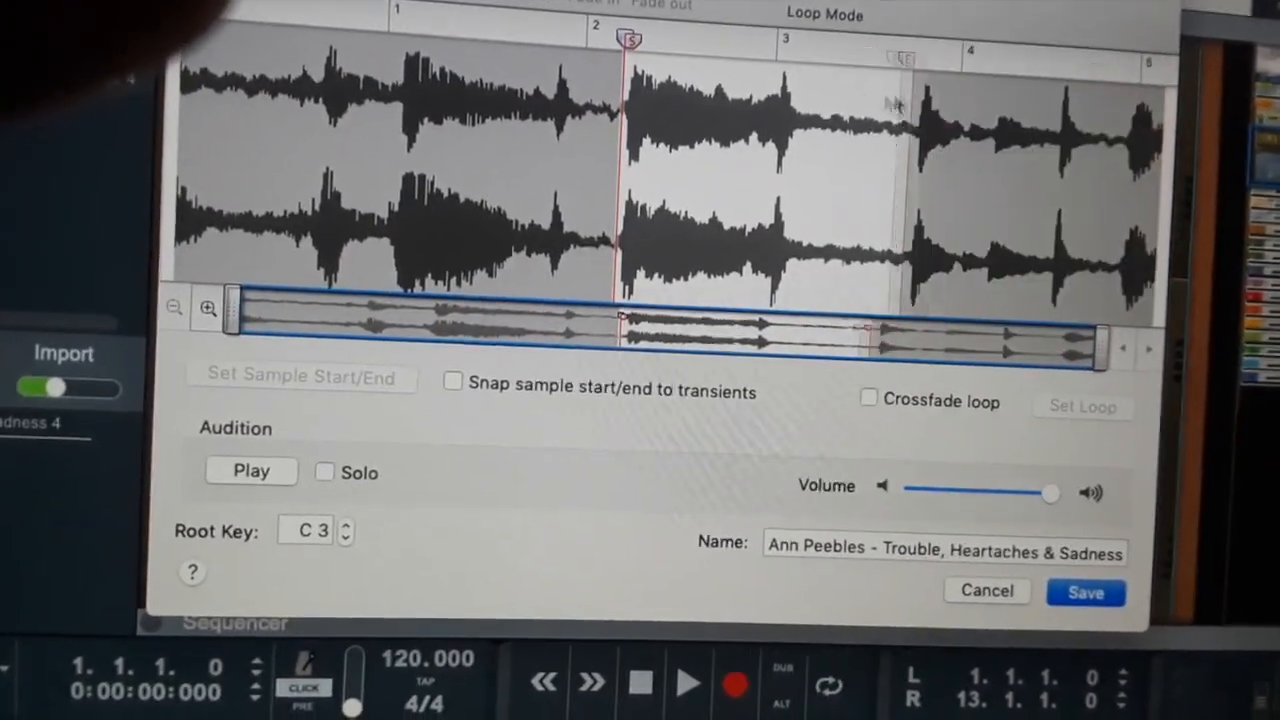
Step: Mark a short section near bar 1 and audition it
click(1085, 592)
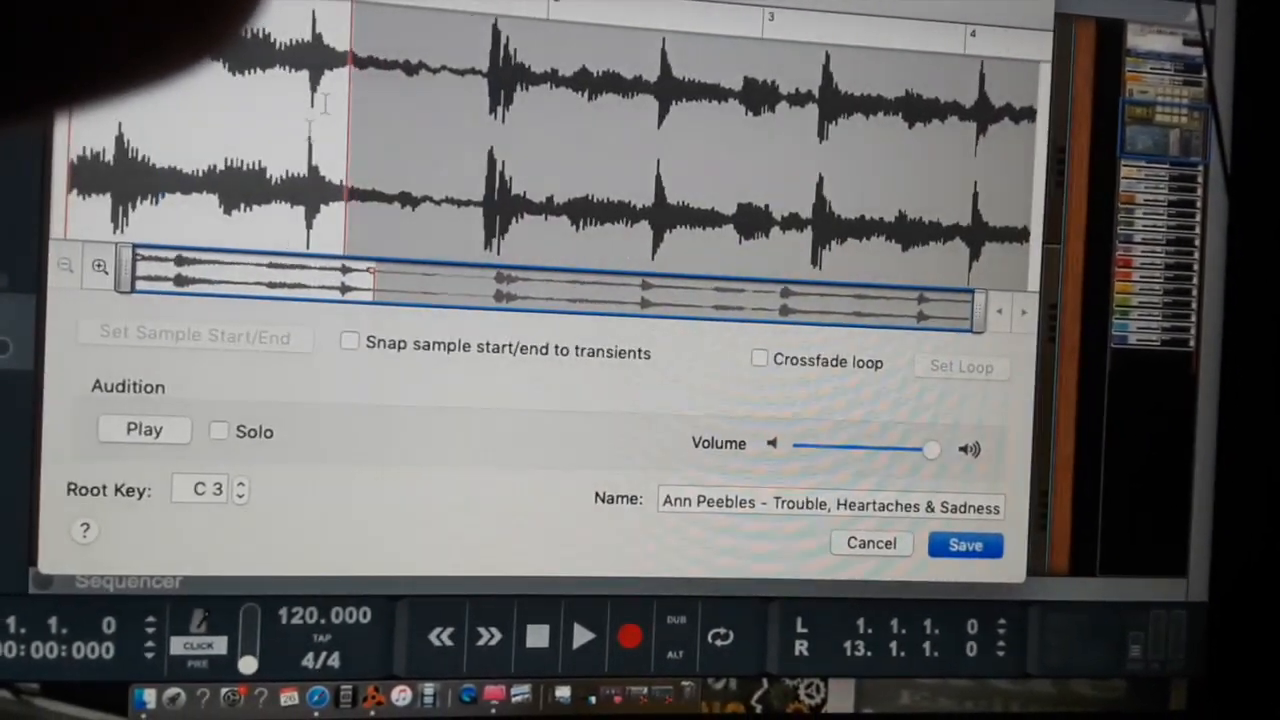
click(144, 430)
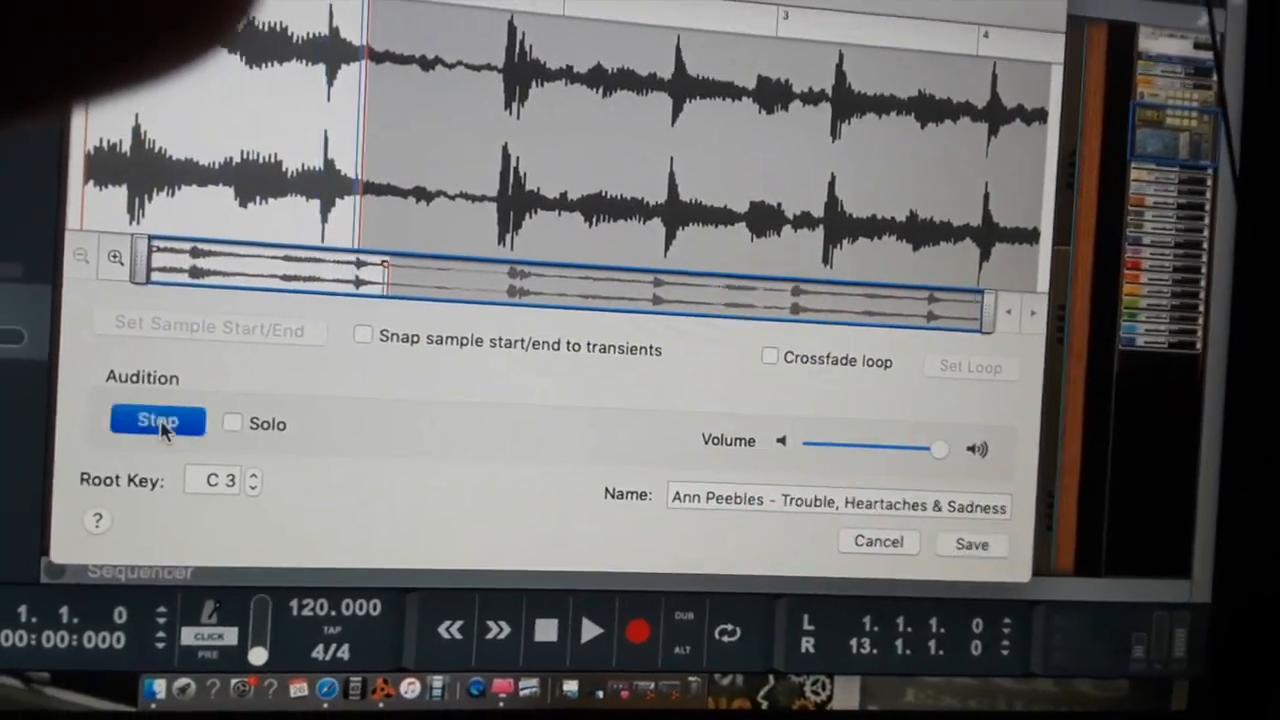
click(157, 420)
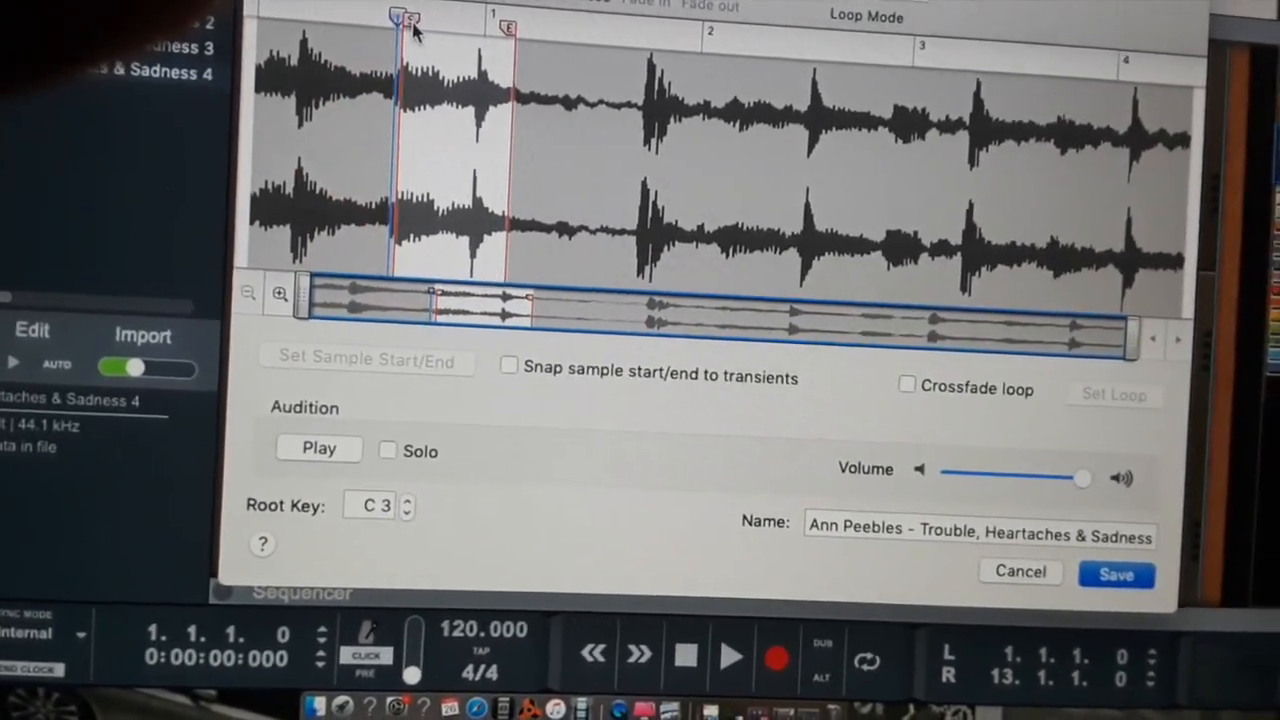
Step: Save the trimmed Ann Peebles slice in the sample editor
click(318, 448)
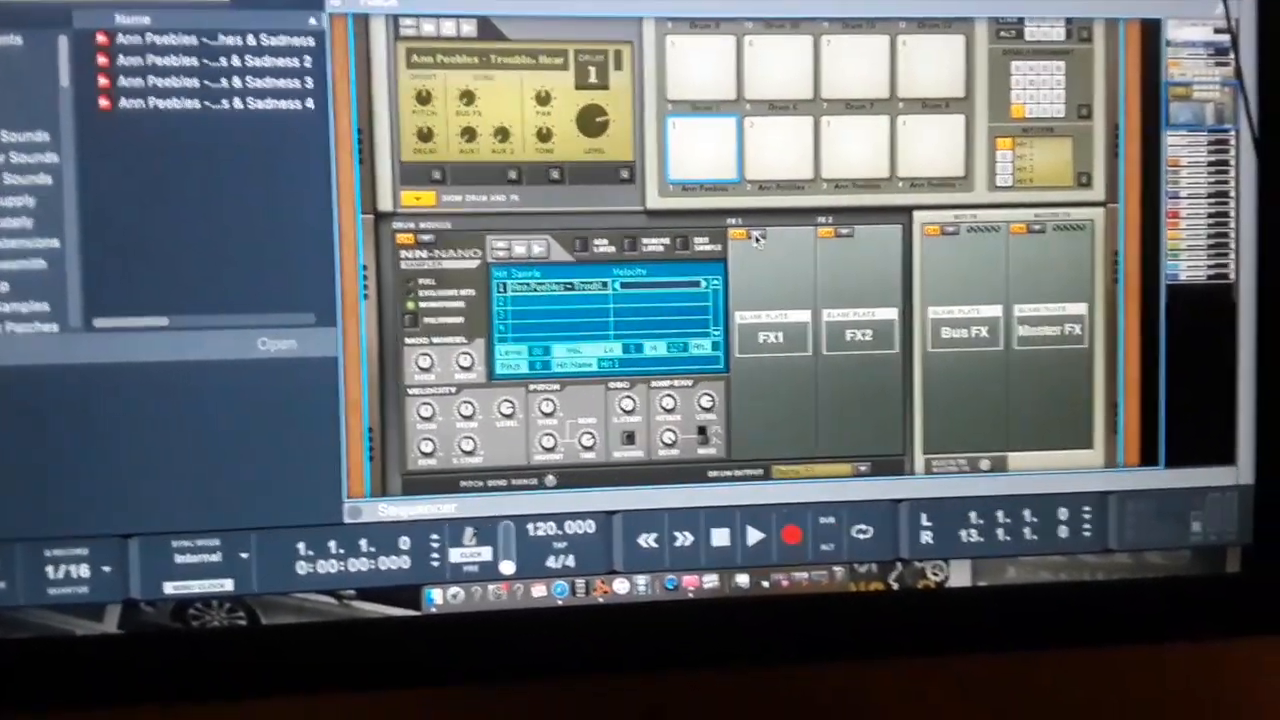
Step: Load a Compressor into Kong's FX1 slot and raise Drum 1's level to 127
click(735, 232)
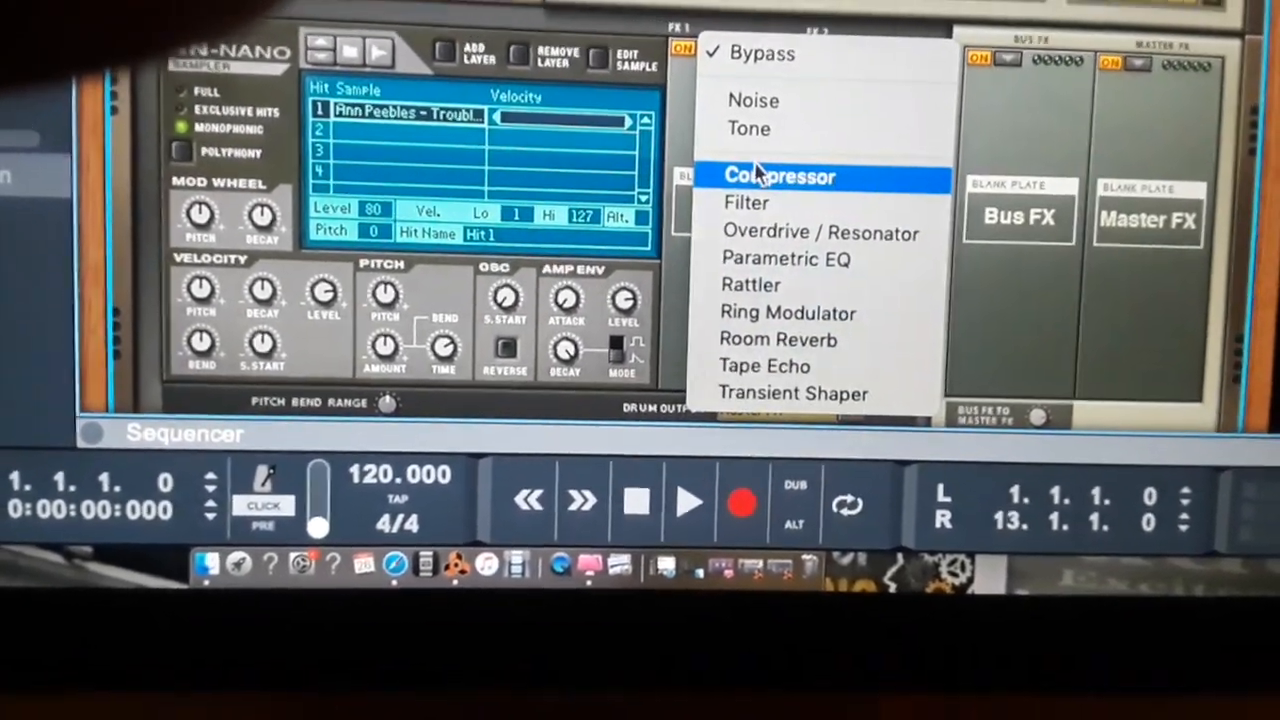
mouse_move(735, 227)
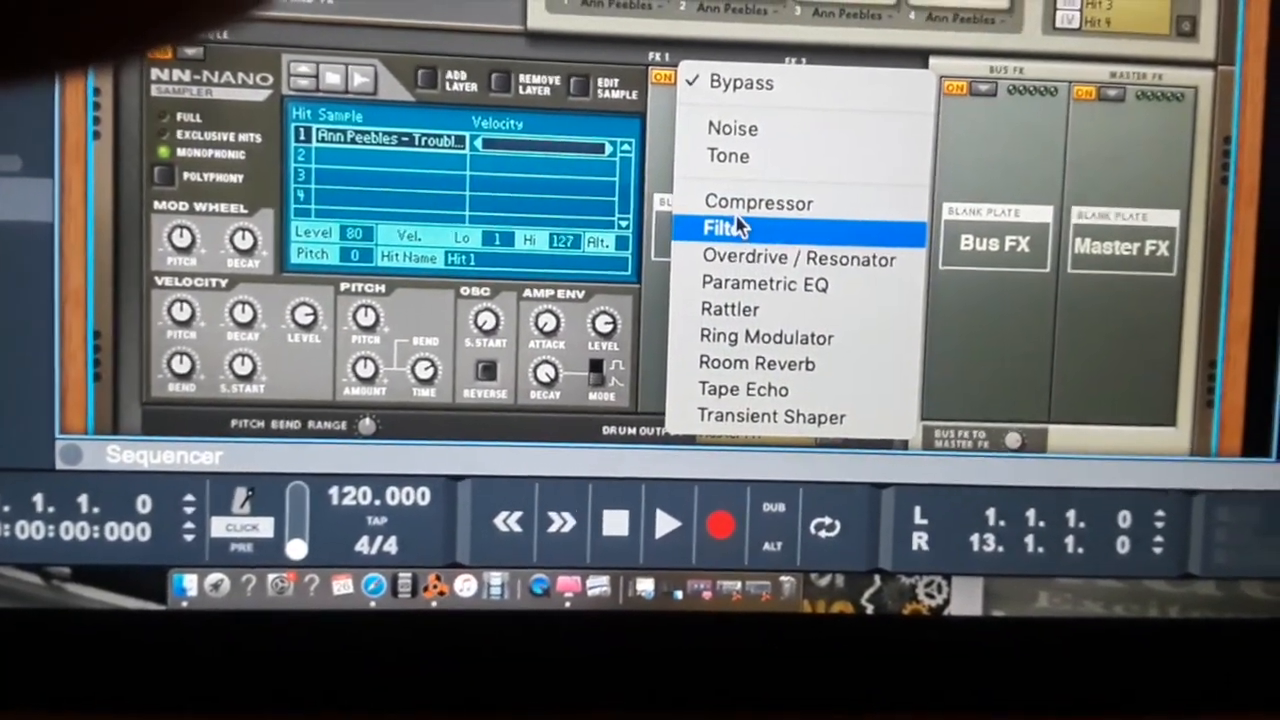
click(759, 202)
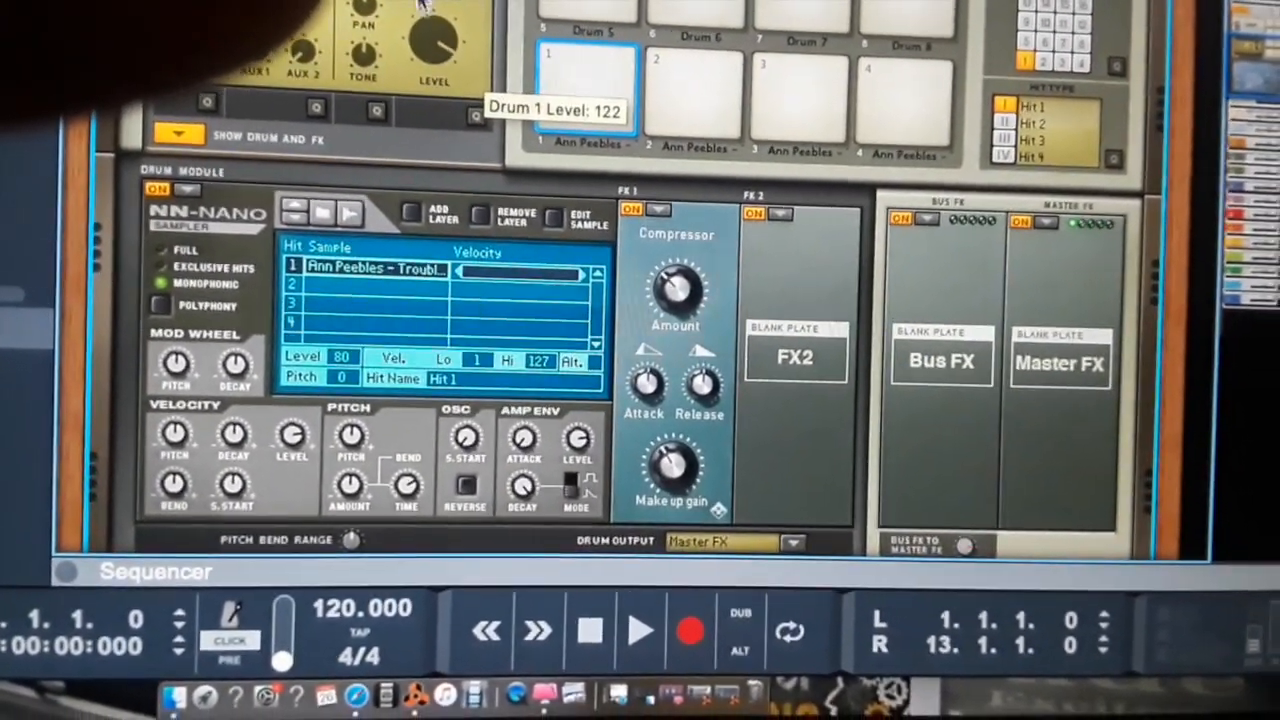
drag(433, 40, 445, 30)
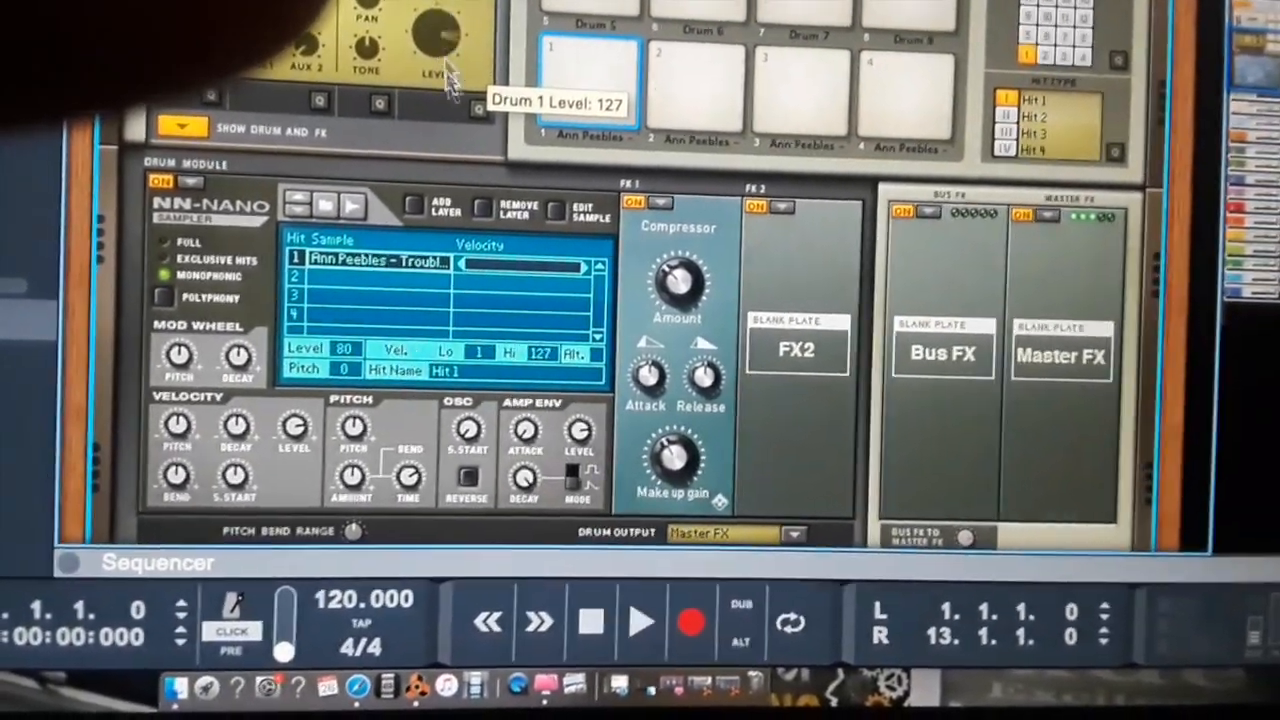